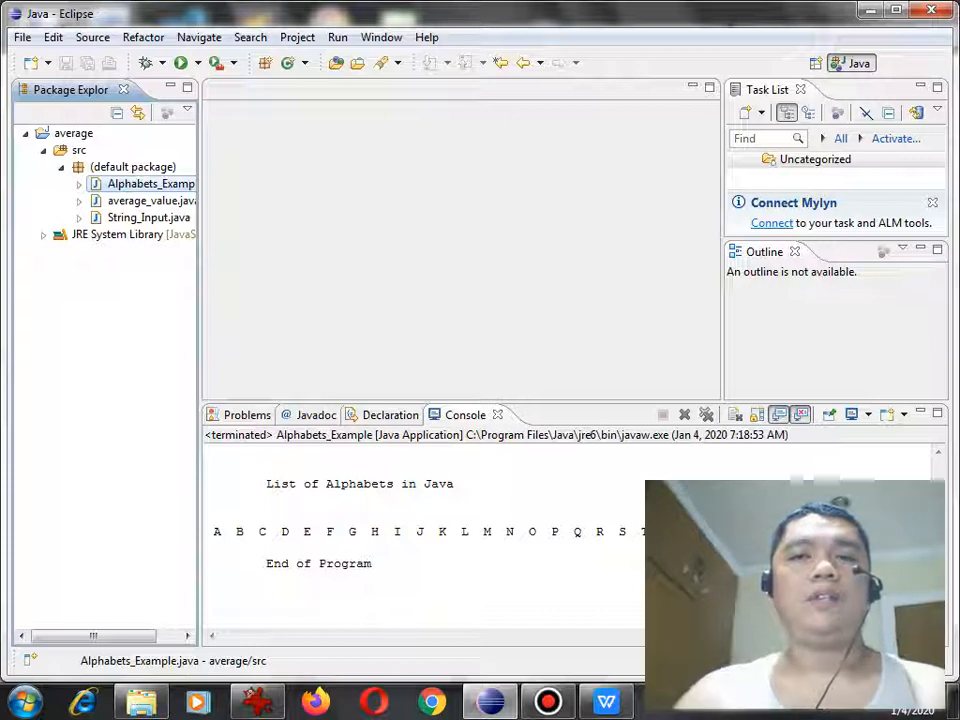
Create a Static_Demo class with a main method stub in the average project's default package
{"action": "left_click", "coordinate": [132, 166]}
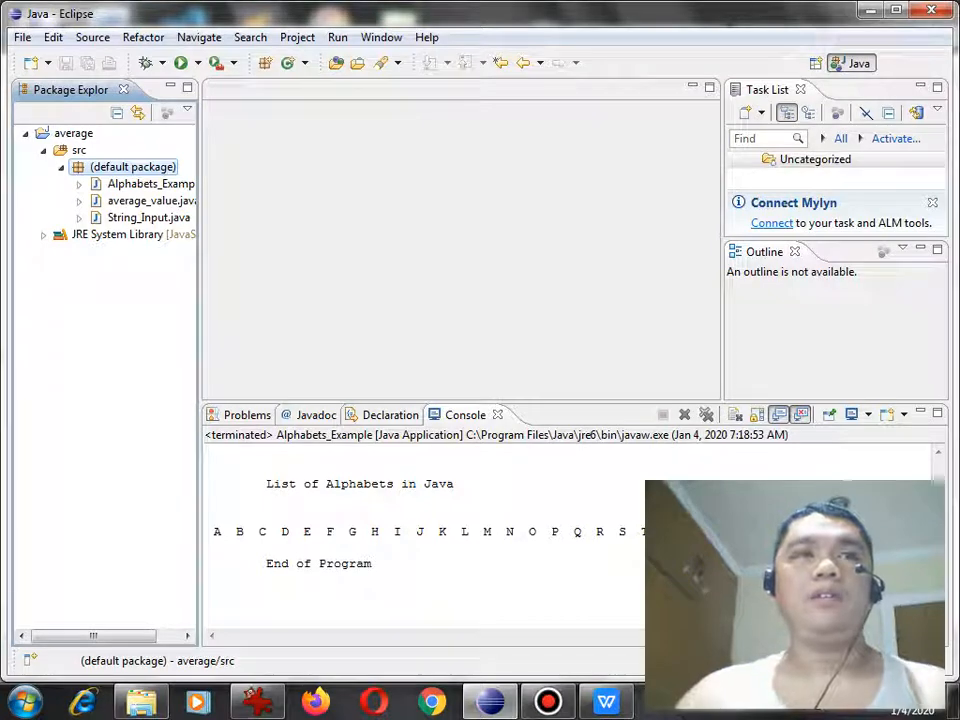
{"action": "right_click", "coordinate": [133, 167]}
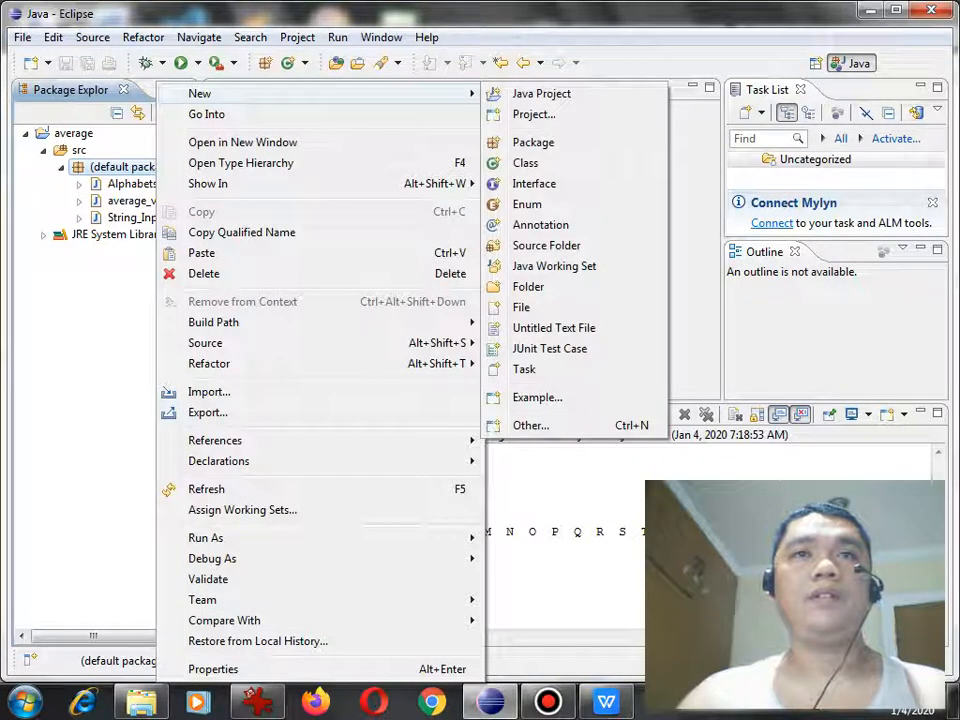
{"action": "left_click", "coordinate": [525, 162]}
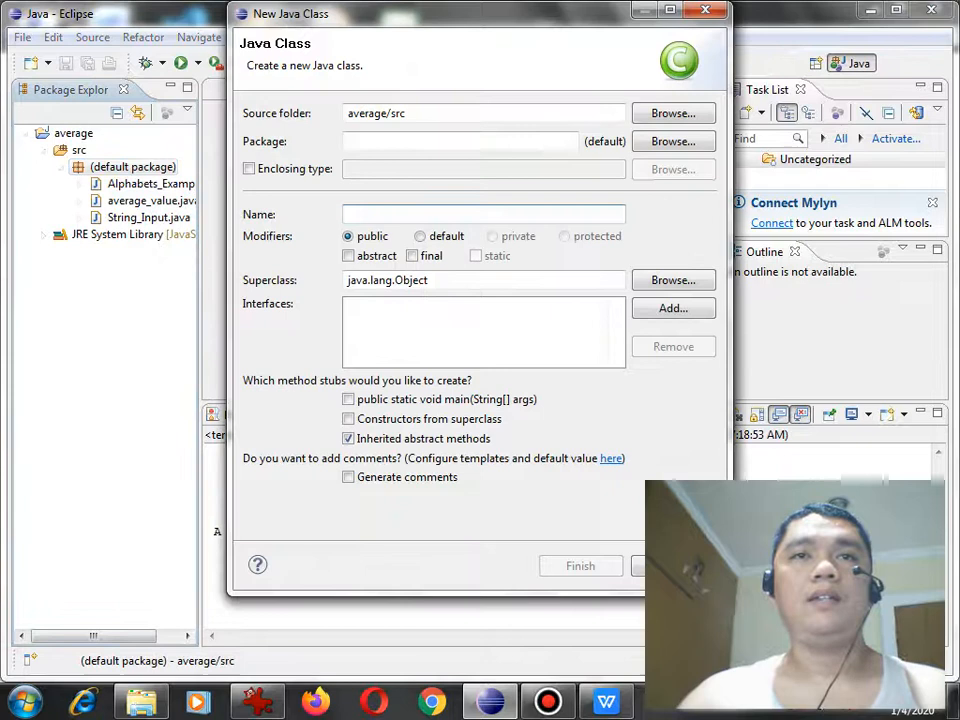
{"action": "left_click", "coordinate": [348, 399]}
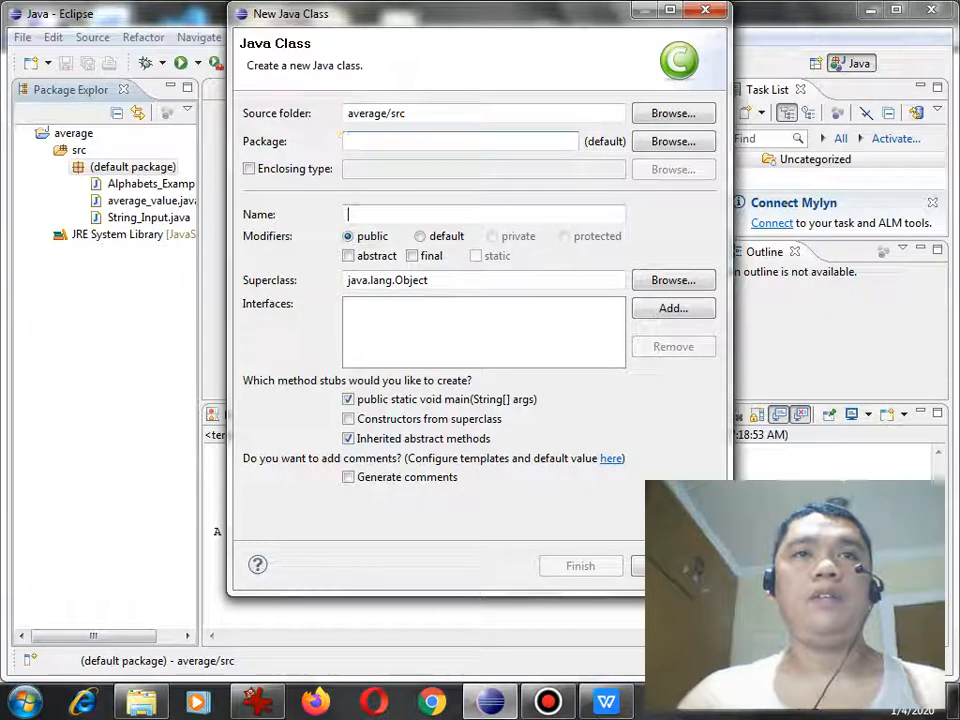
{"action": "type", "text": "s"}
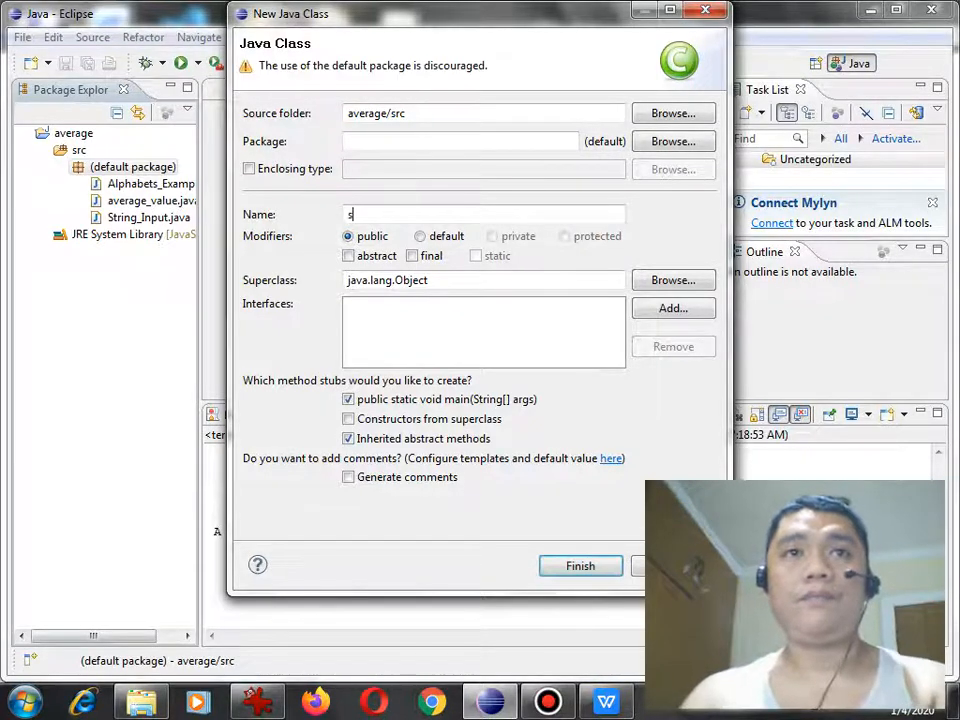
{"action": "type", "text": "tatic_"}
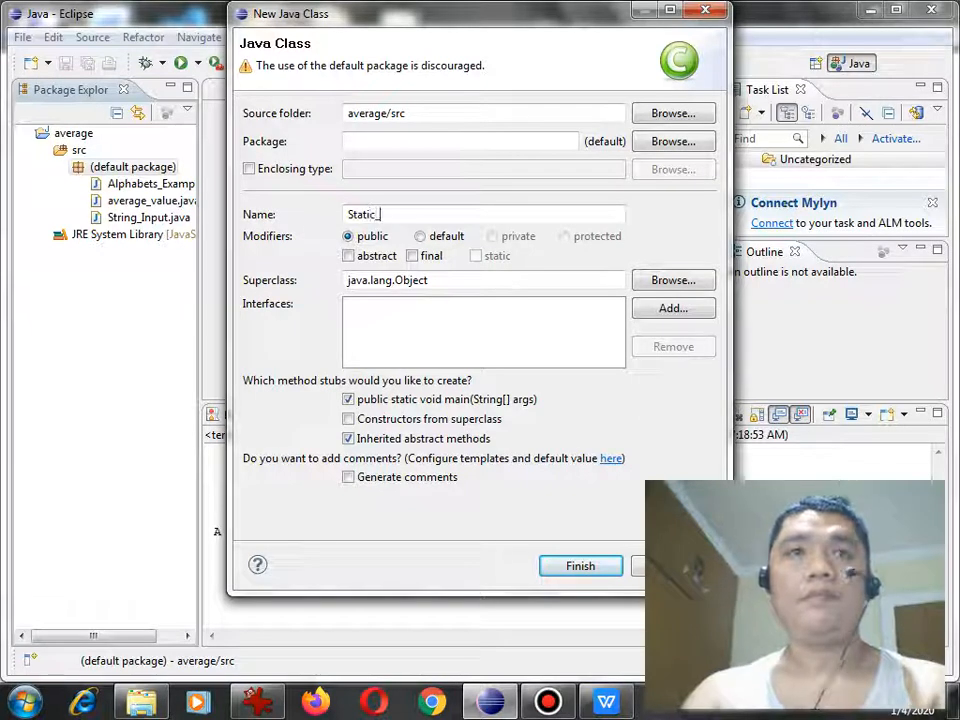
{"action": "type", "text": "Demo"}
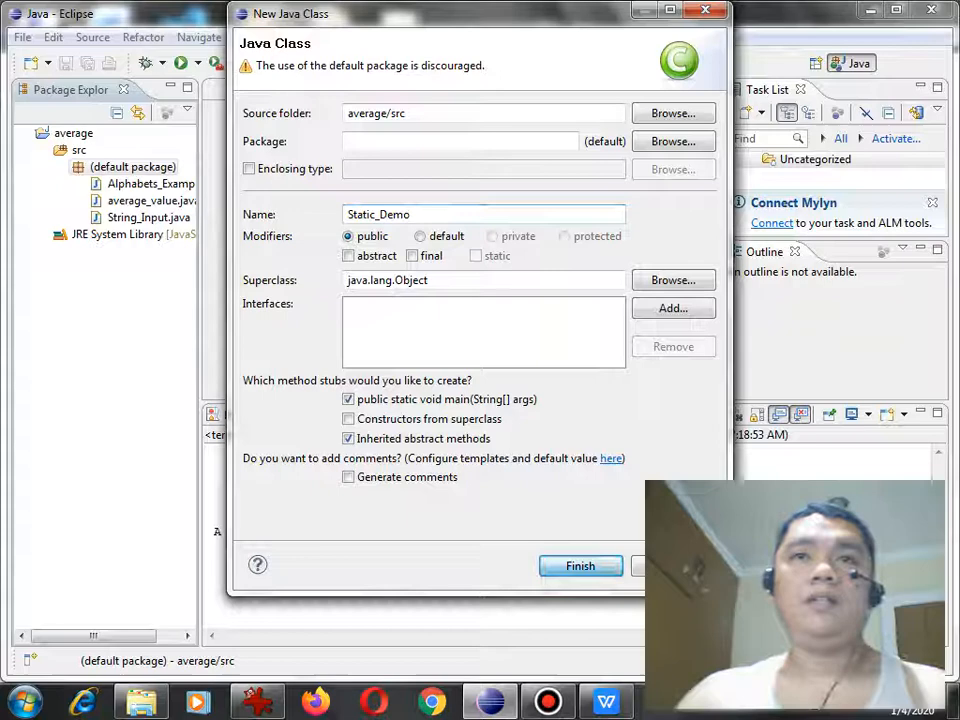
{"action": "left_click", "coordinate": [580, 566]}
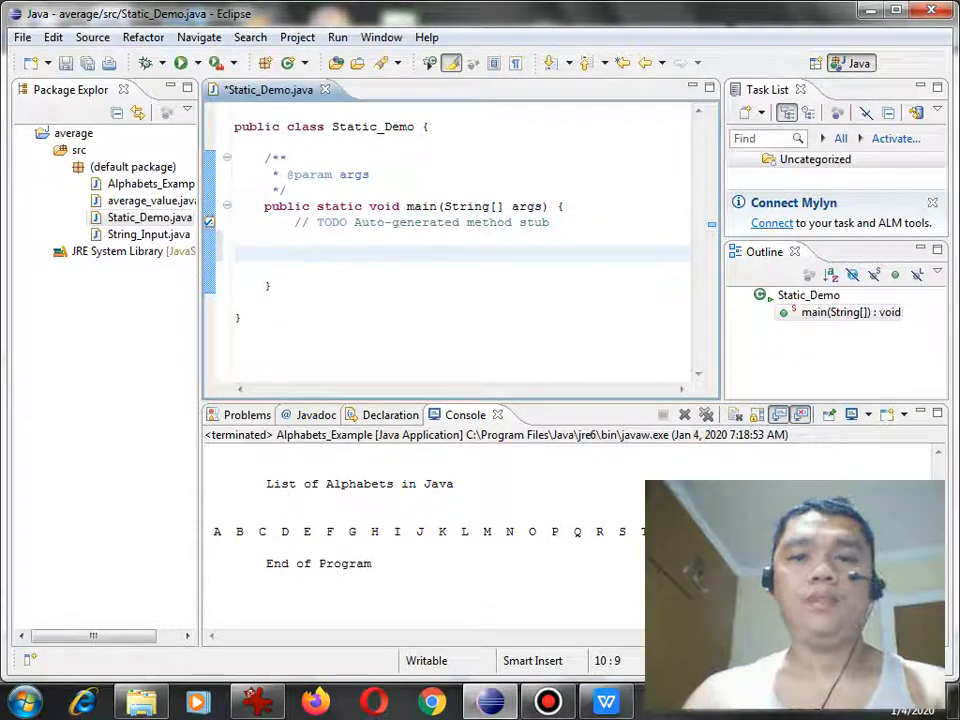
Add the statement display_result(); inside Static_Demo's main method
{"action": "type", "text": "display"}
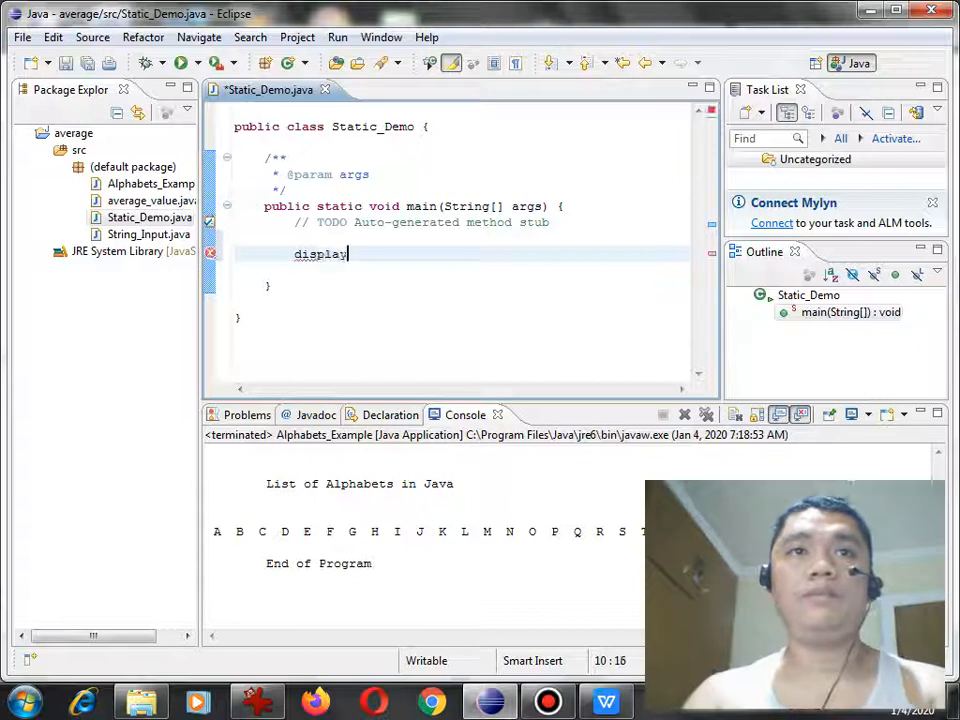
{"action": "type", "text": "_re"}
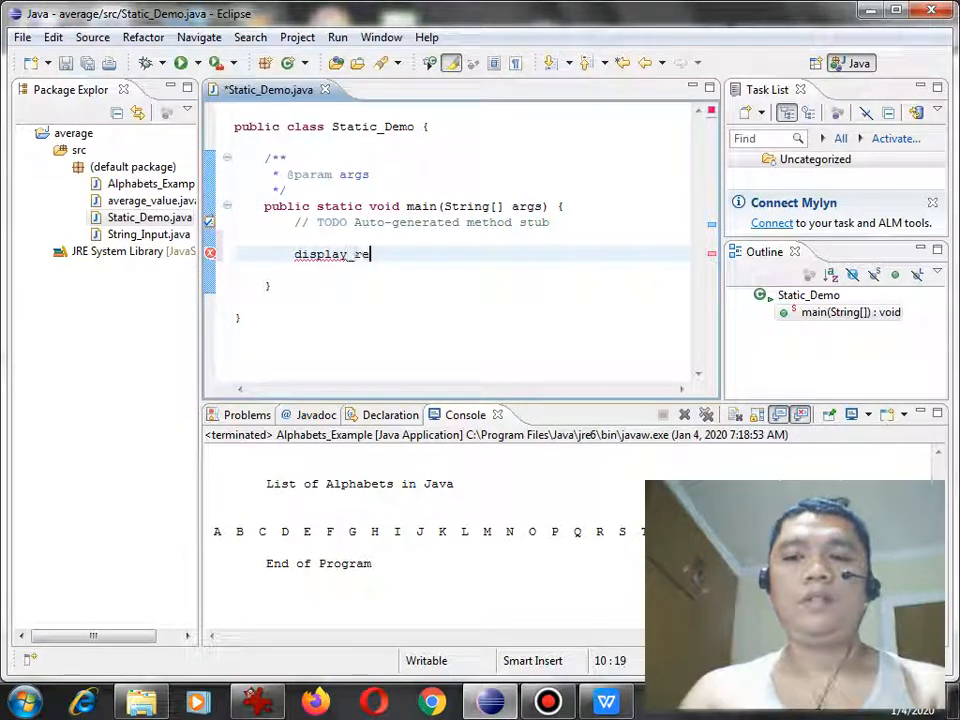
{"action": "type", "text": "sult()"}
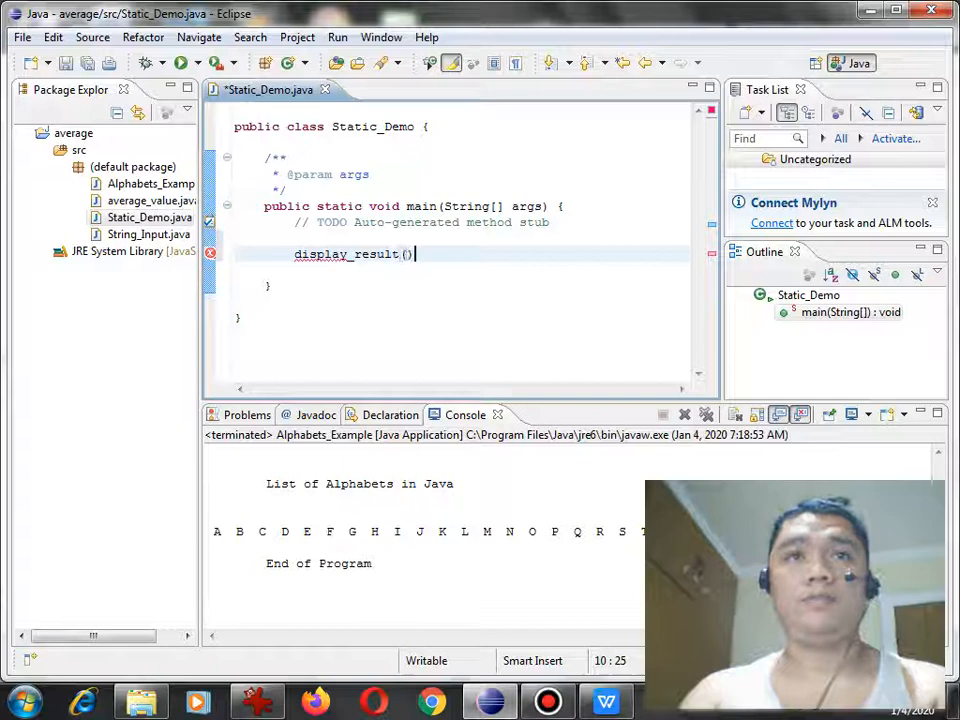
{"action": "type", "text": ";"}
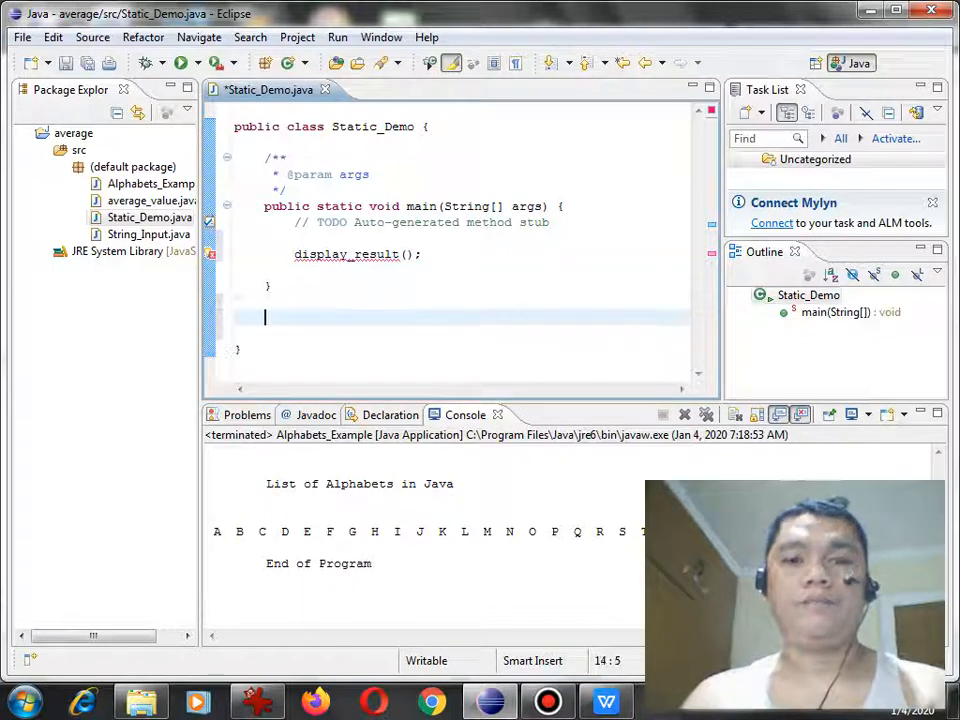
Declare a static void display_result() method below main
{"action": "type", "text": "static void displa"}
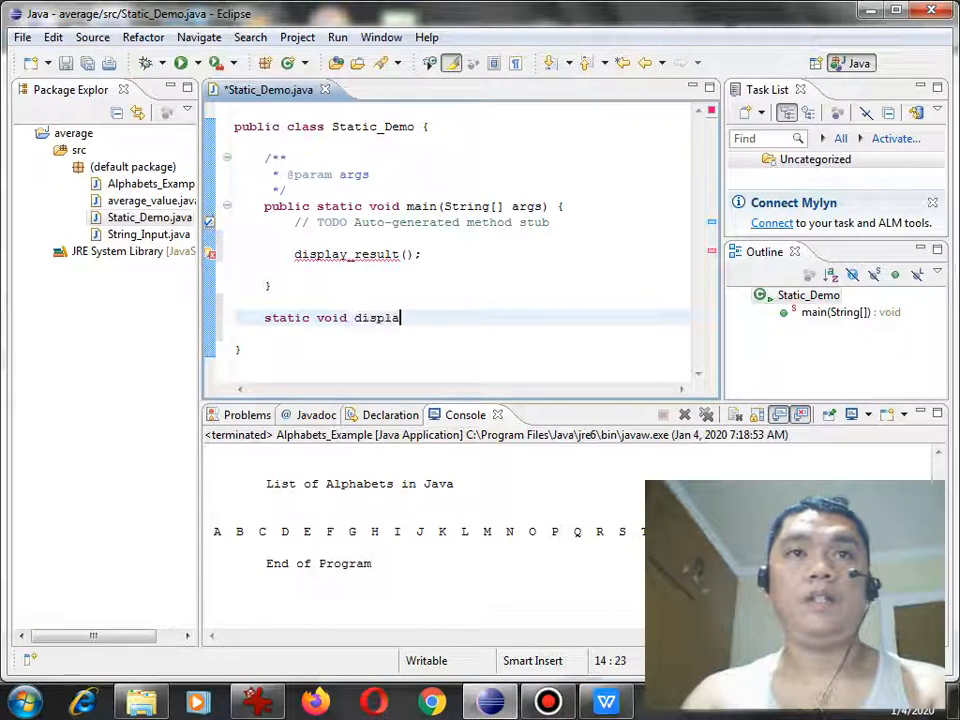
{"action": "type", "text": "y_r"}
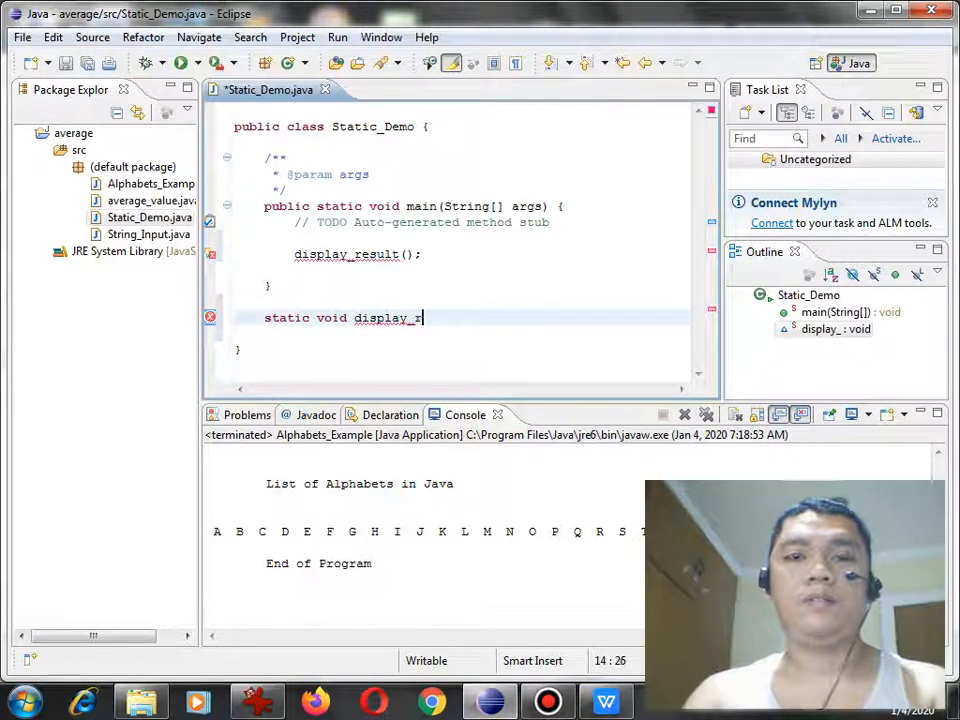
{"action": "type", "text": "result()"}
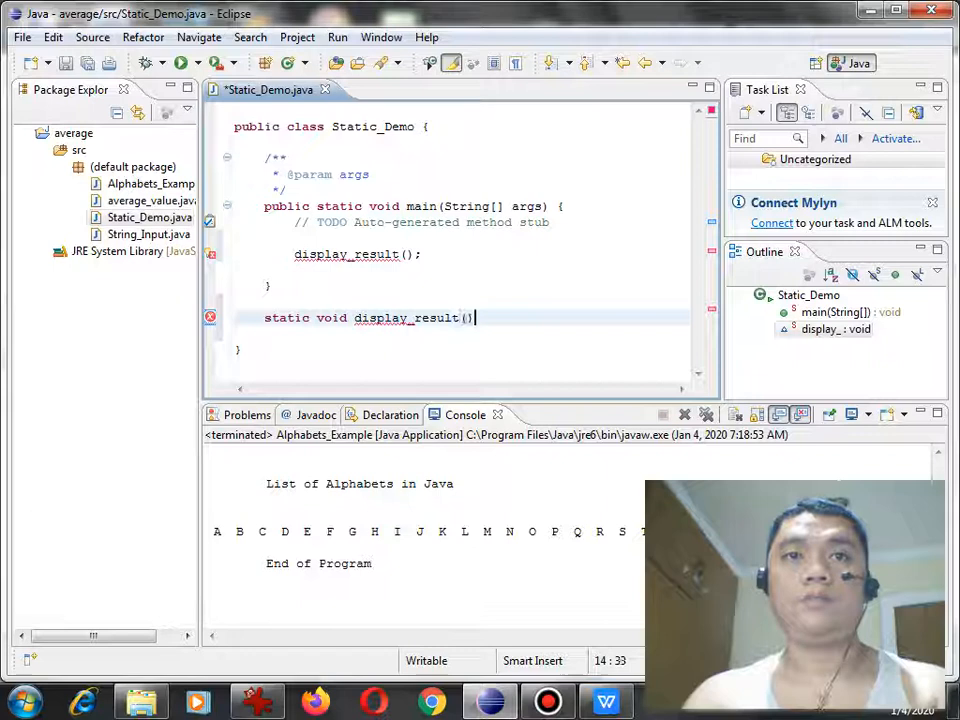
{"action": "type", "text": "{"}
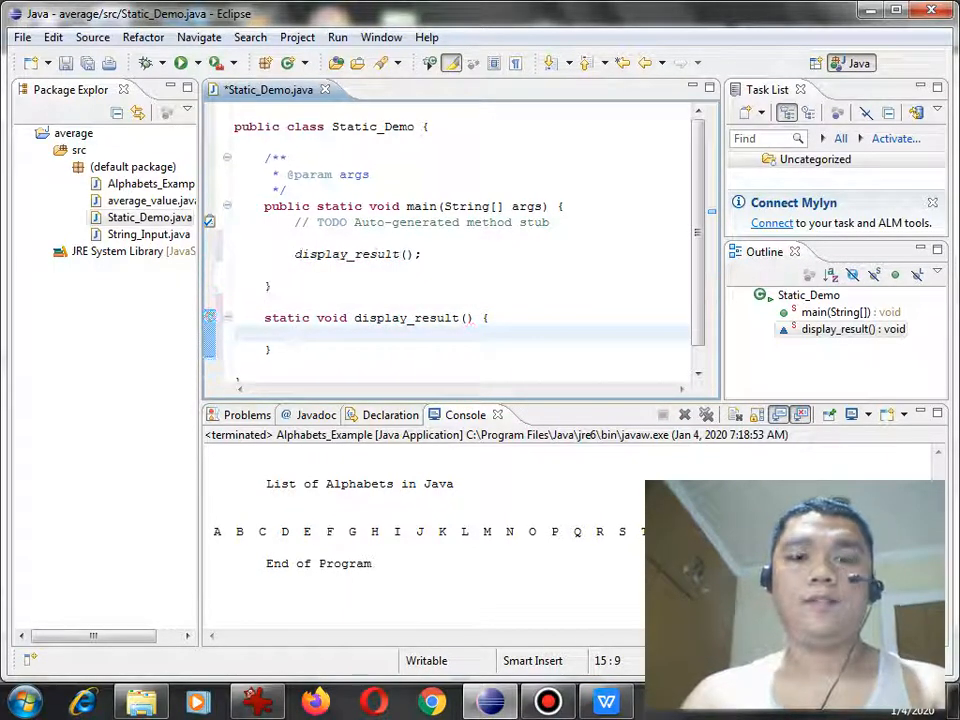
Print "Welcome To Java Programming" and a println of the author's name, then save
{"action": "type", "text": "Sys"}
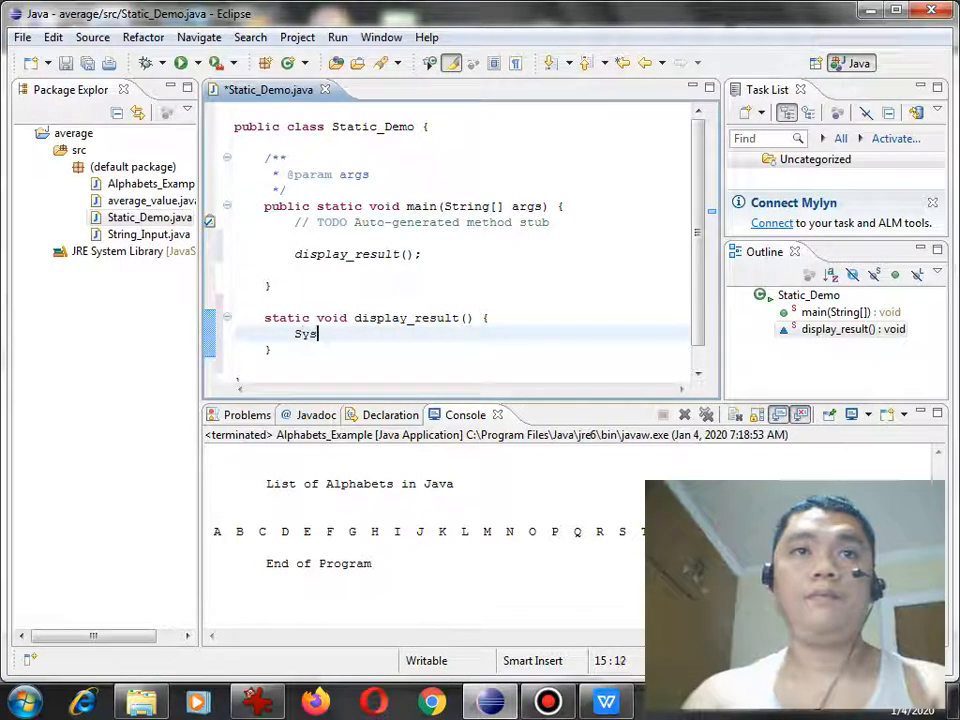
{"action": "type", "text": "tem."}
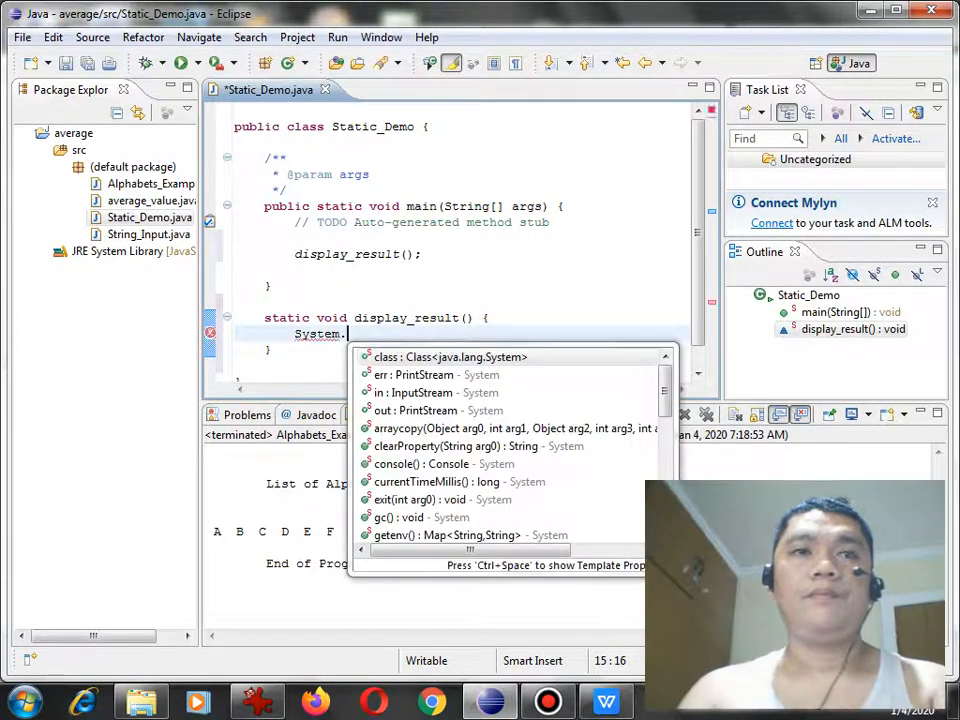
{"action": "type", "text": "out."}
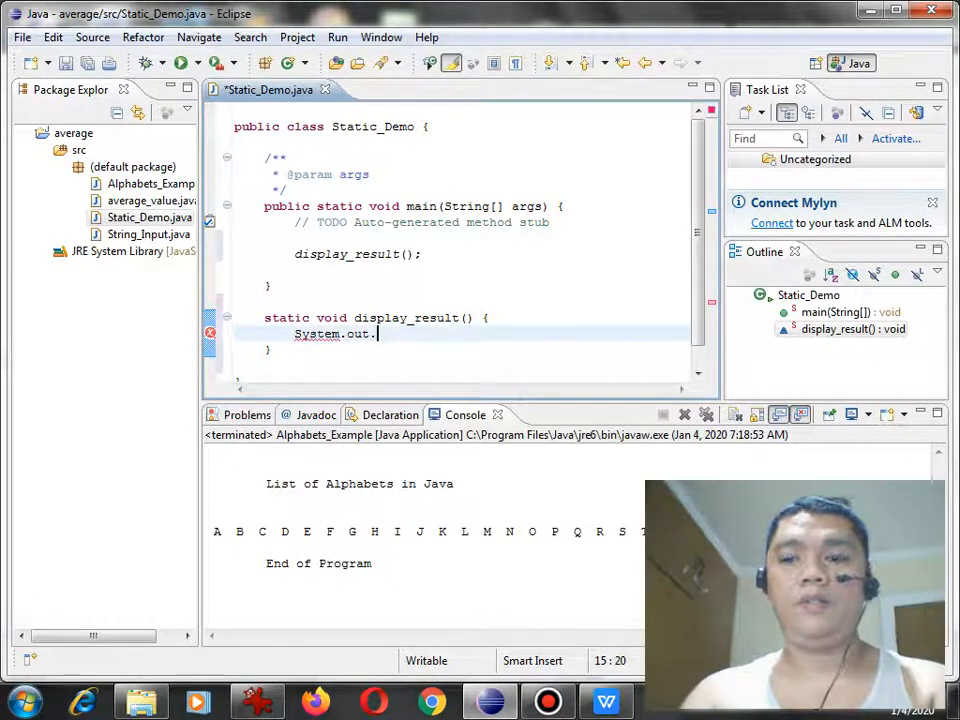
{"action": "type", "text": "print(\""}
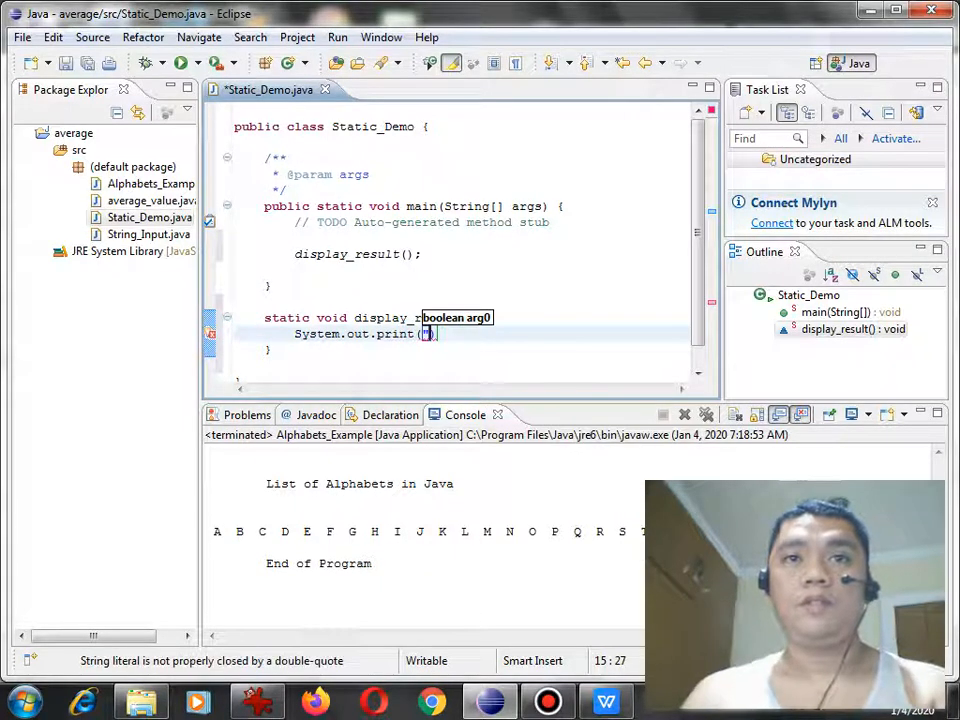
{"action": "key", "text": "BackSpace"}
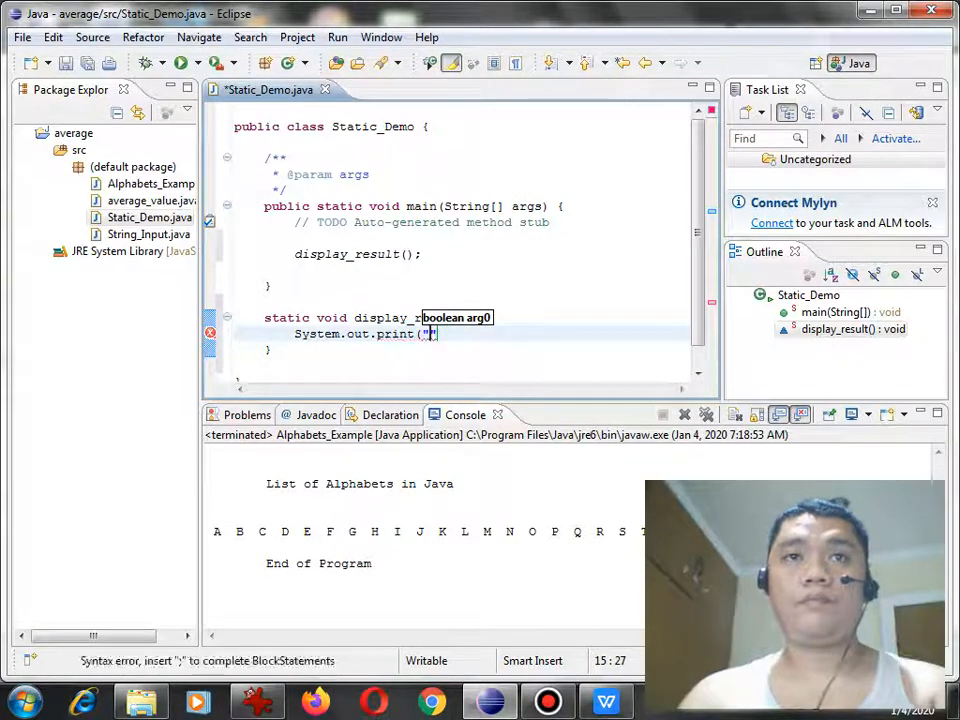
{"action": "type", "text": "Welcome To Java Programming"}
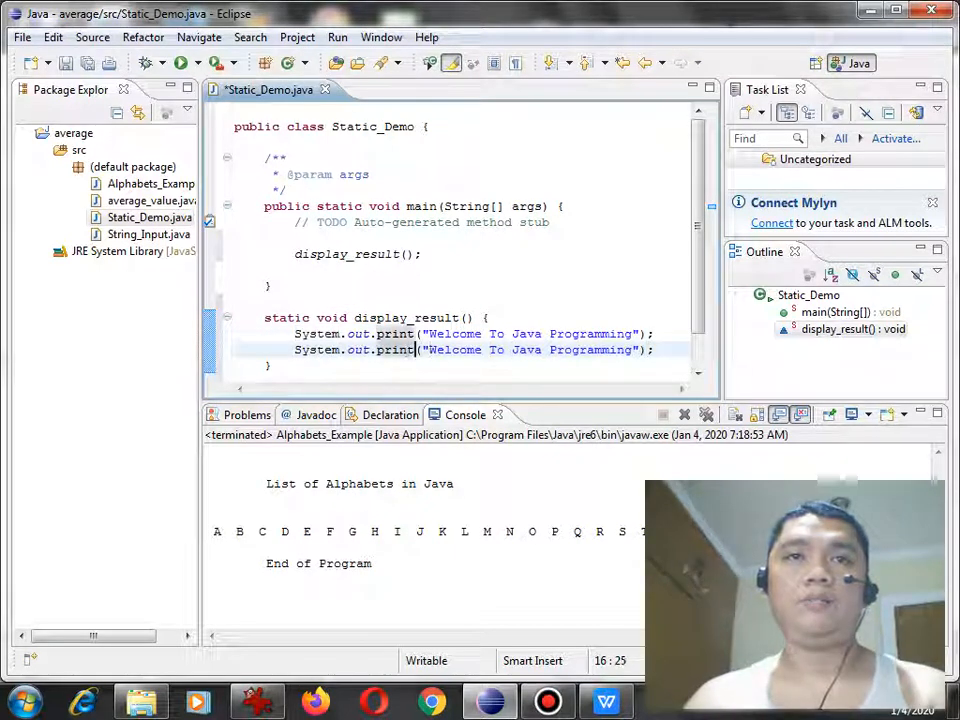
{"action": "type", "text": "ln(\"\");"}
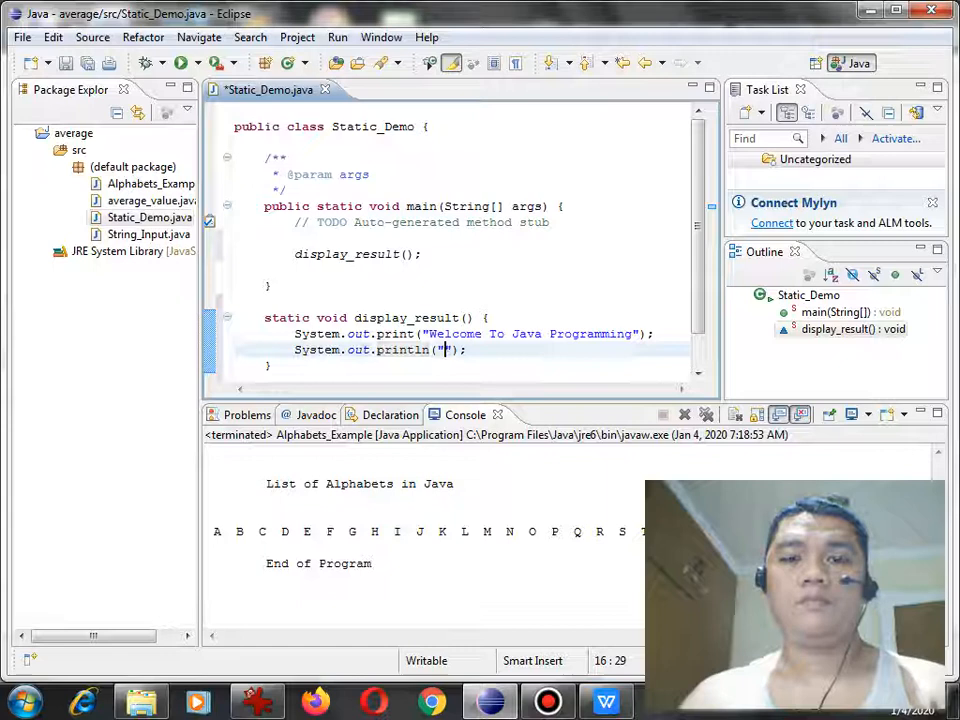
{"action": "type", "text": "Jake"}
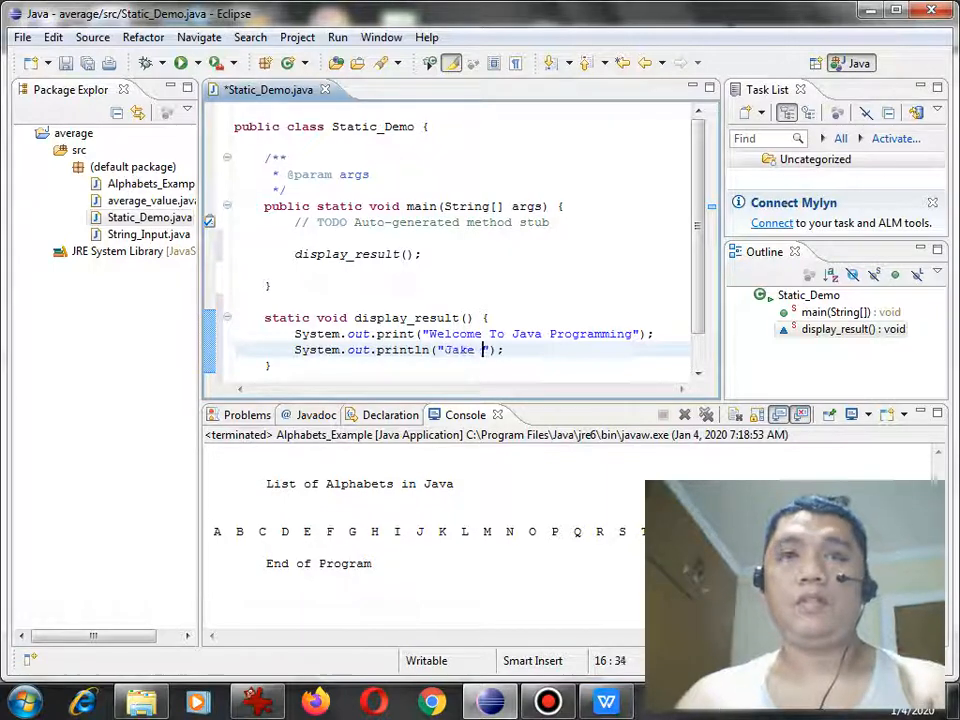
{"action": "type", "text": "R. Pom. p"}
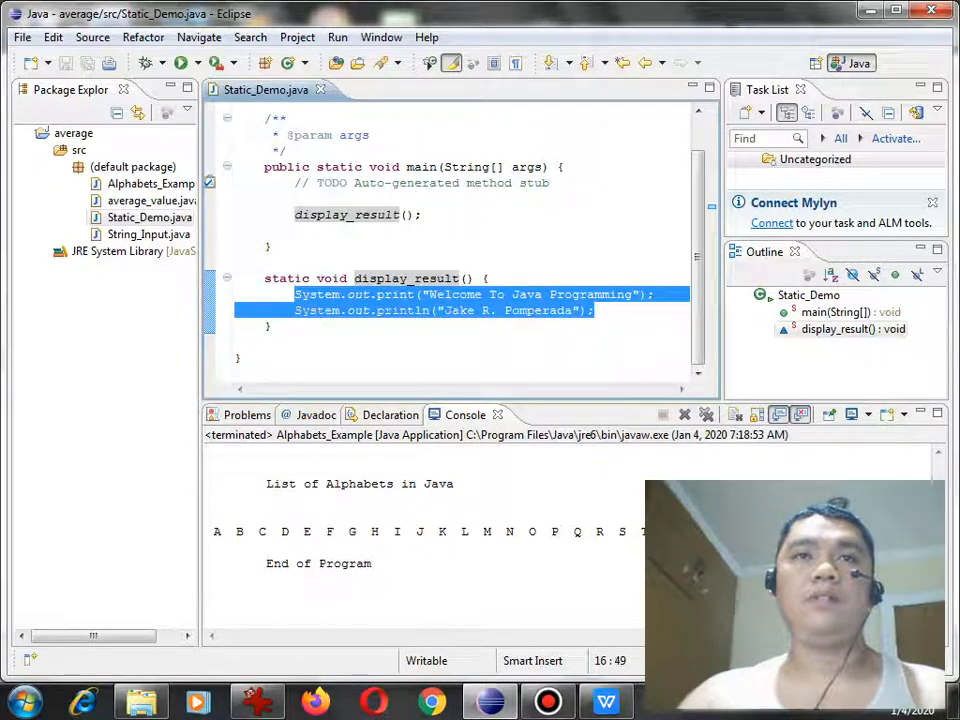
Run Static_Demo, showing the welcome message and name joined on one line
{"action": "left_click", "coordinate": [235, 230]}
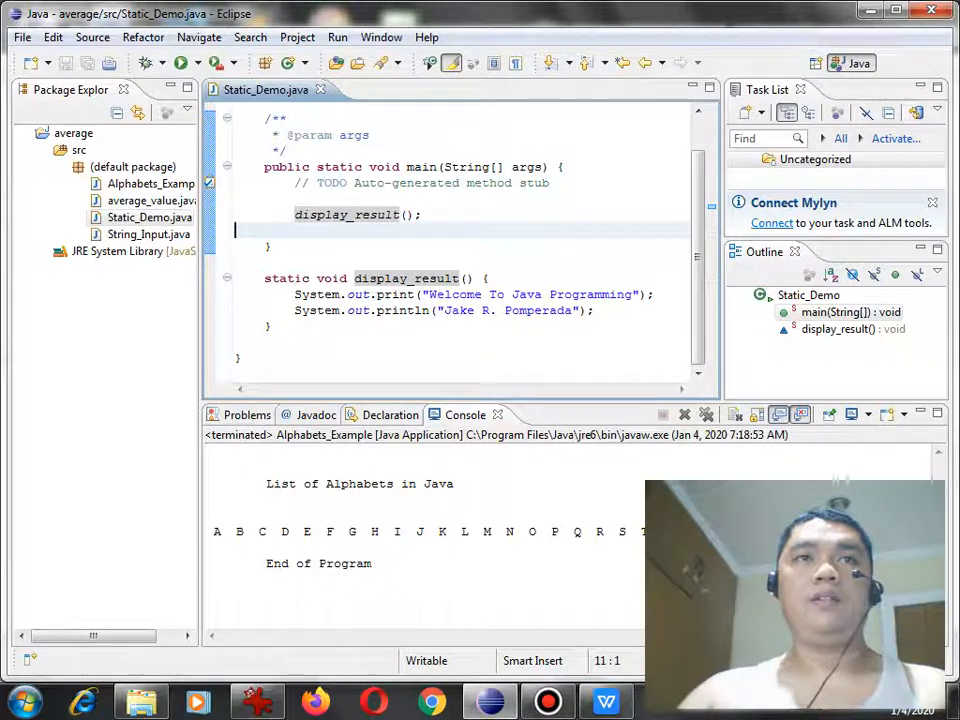
{"action": "left_click", "coordinate": [180, 62]}
{"action": "type", "text": "ln"}
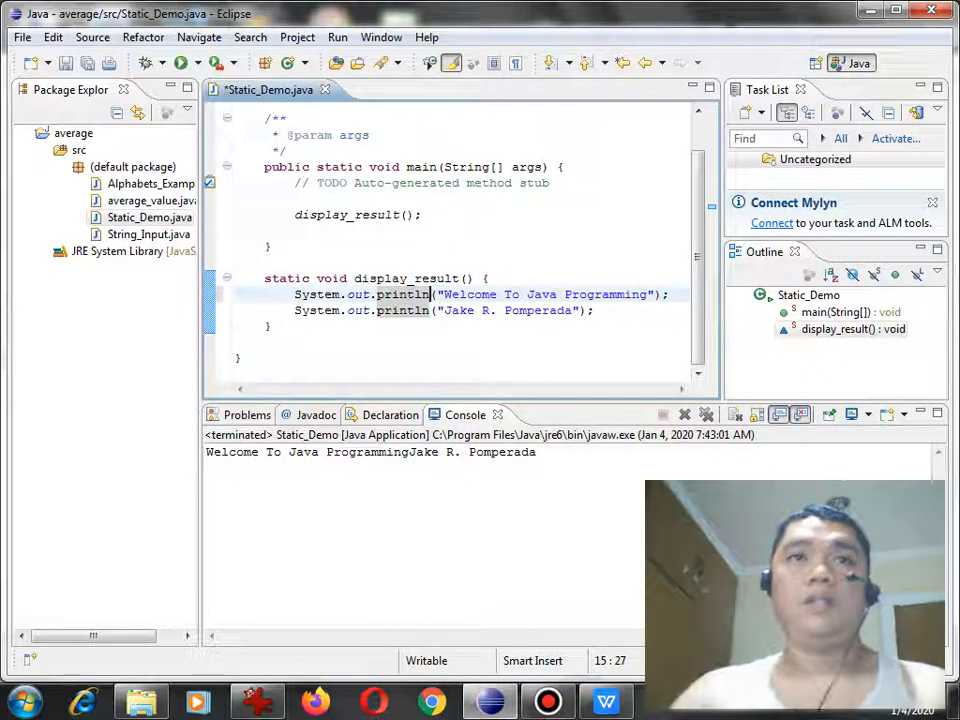
Append \n to the "Welcome To Java Programming" string
{"action": "type", "text": "\\n"}
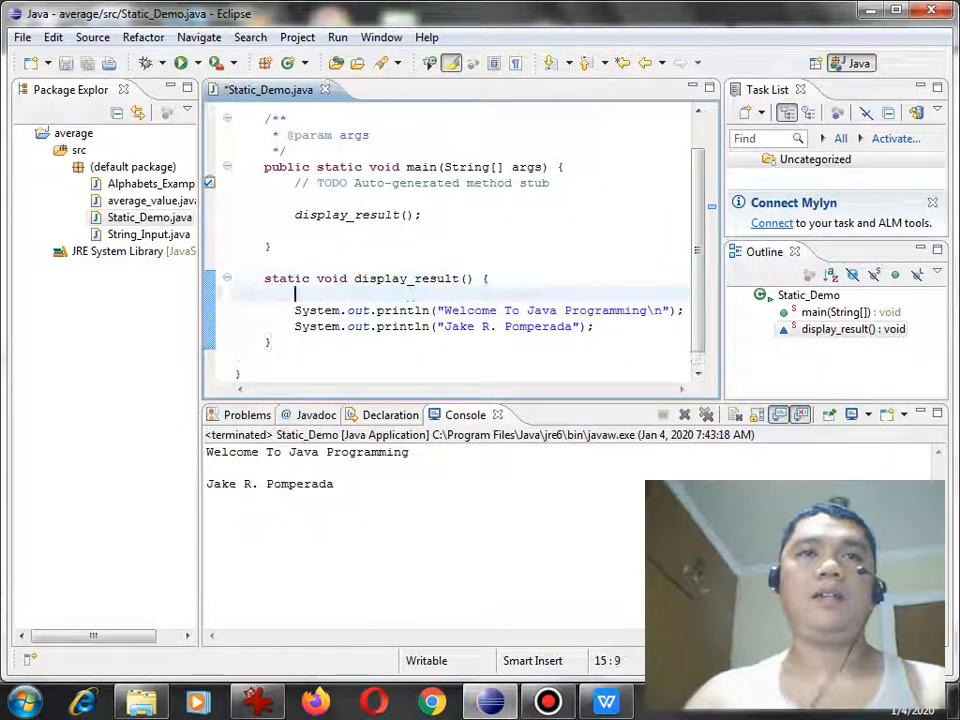
Print "Static Method Example in Java" first, then save and rerun the program
{"action": "type", "text": "System"}
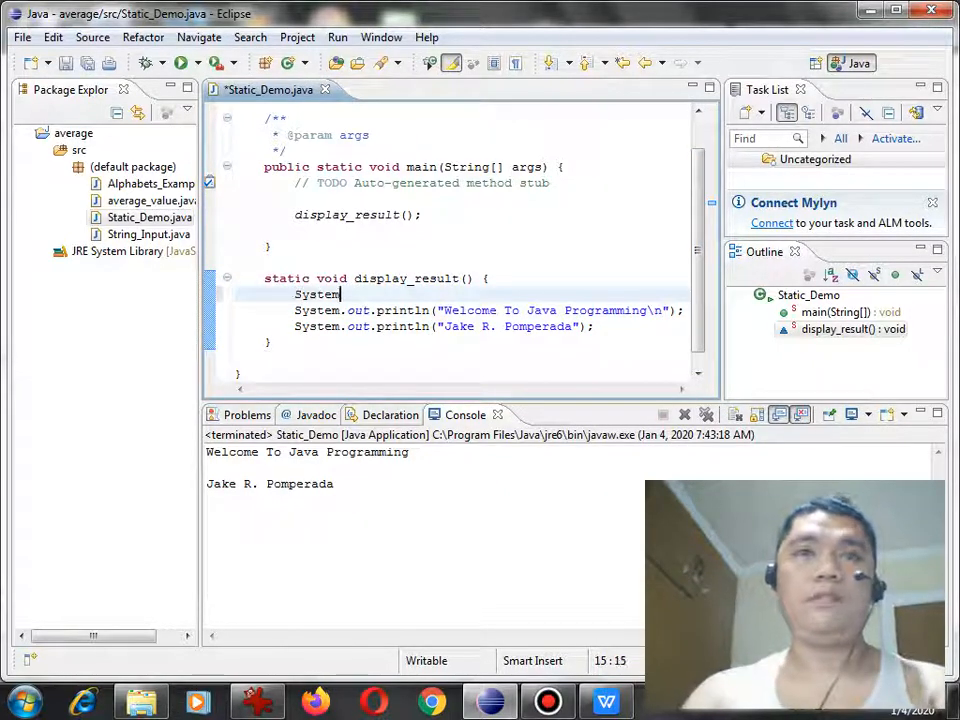
{"action": "type", "text": ".out.print(\""}
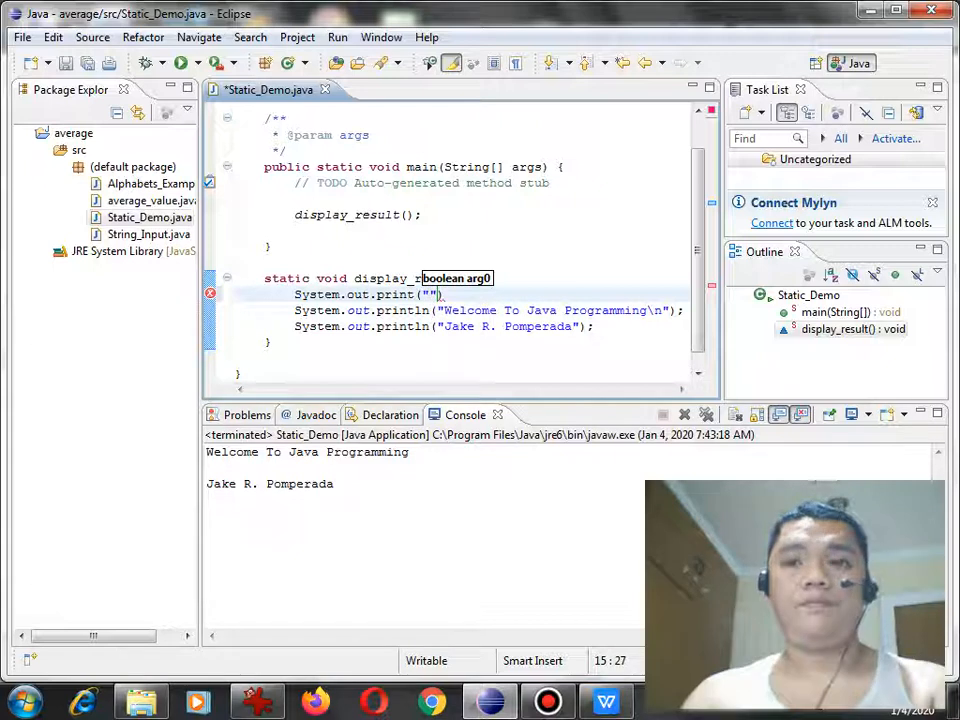
{"action": "type", "text": "Static"}
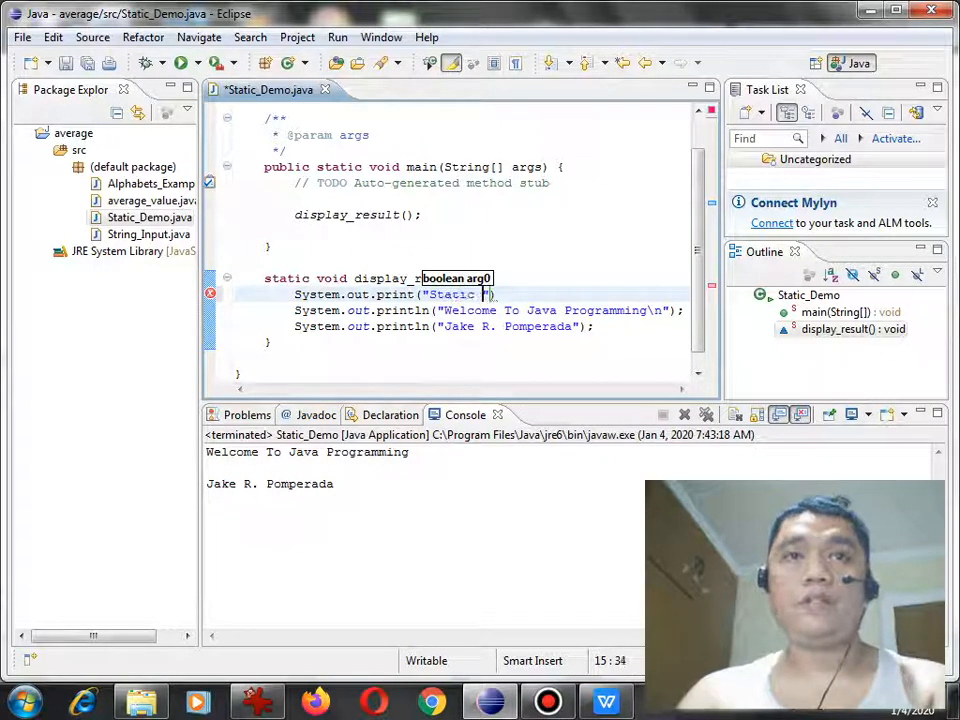
{"action": "type", "text": "Method"}
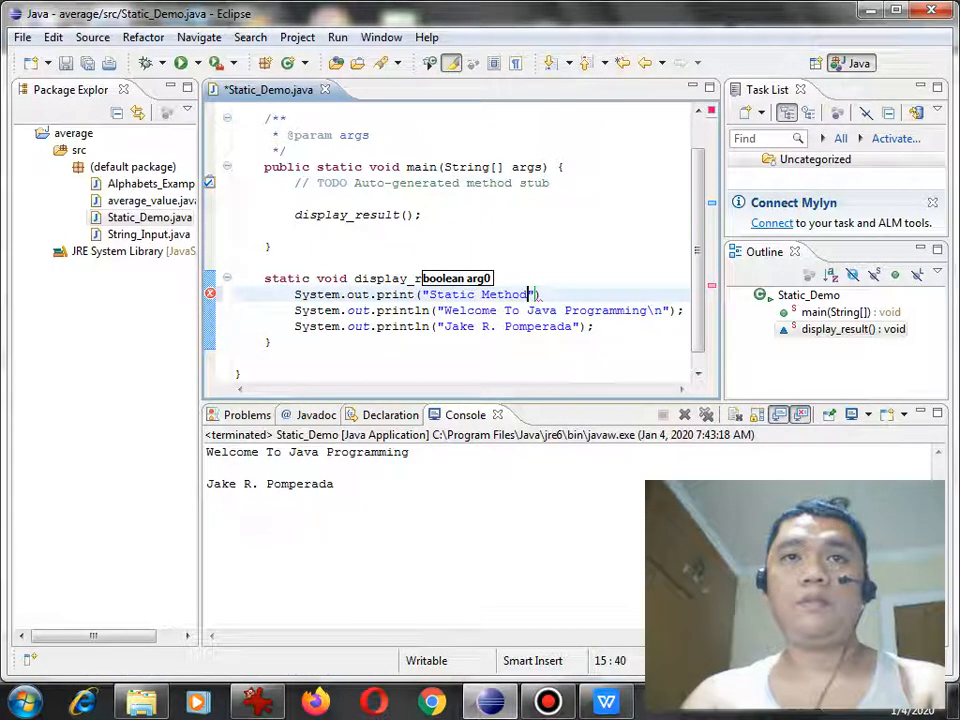
{"action": "type", "text": "Example i"}
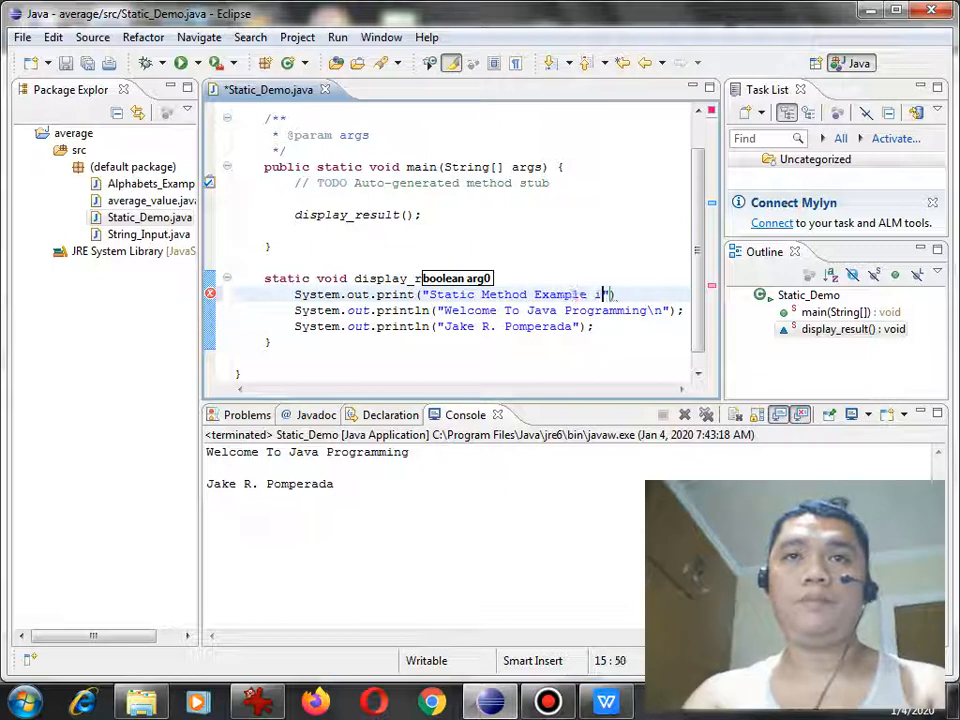
{"action": "type", "text": "n Java"}
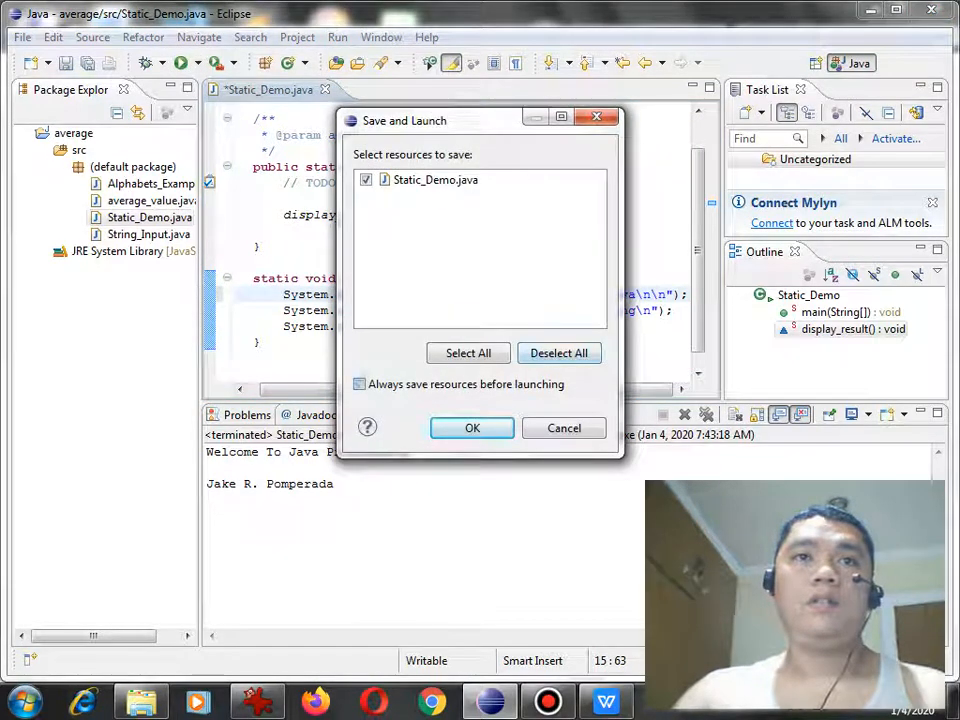
{"action": "left_click", "coordinate": [472, 428]}
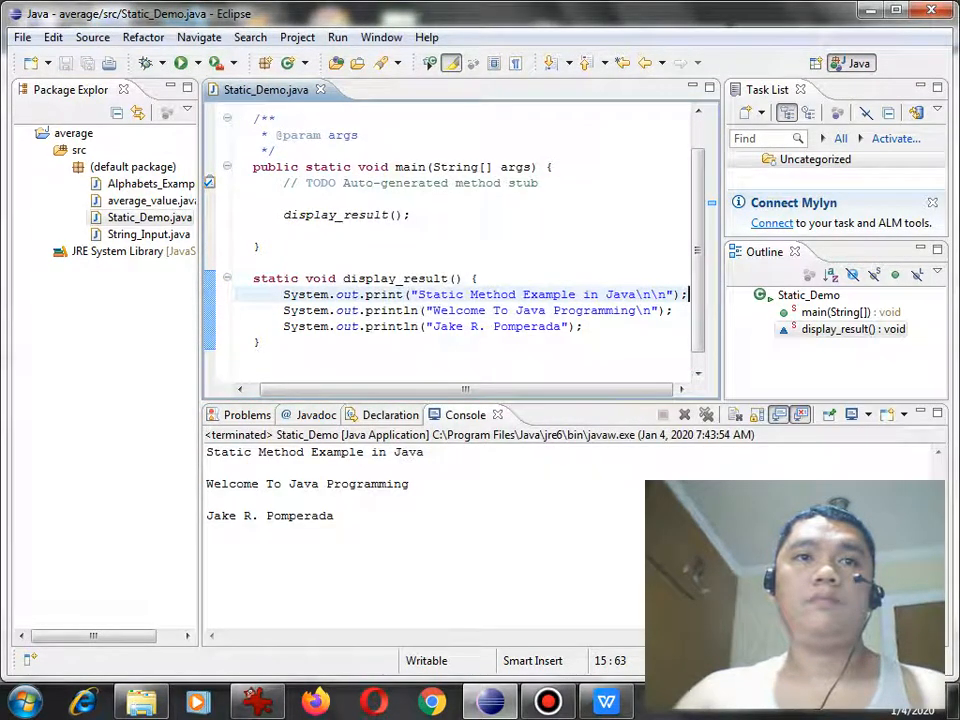